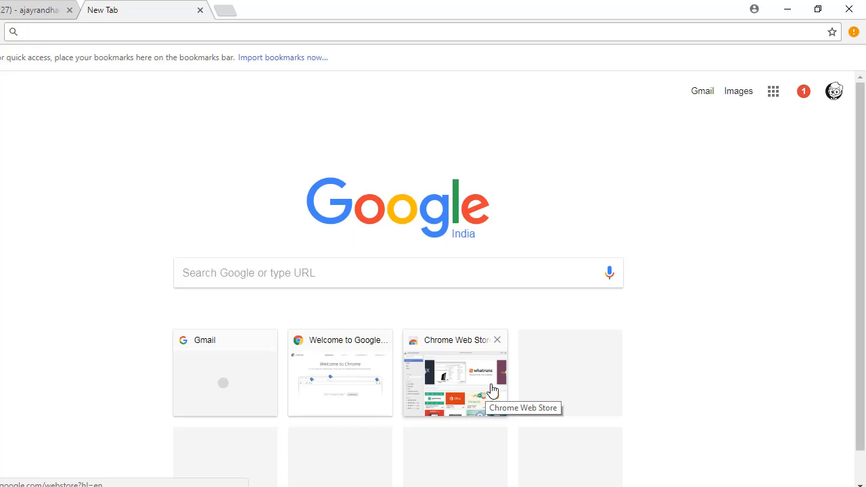
mouse_move(415, 224)
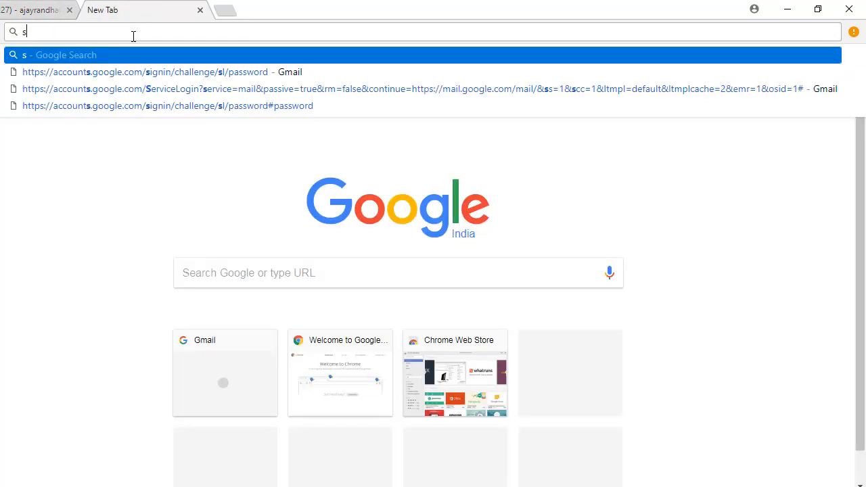
- Search Google for 'spammimiic' from a new tab
type("pam")
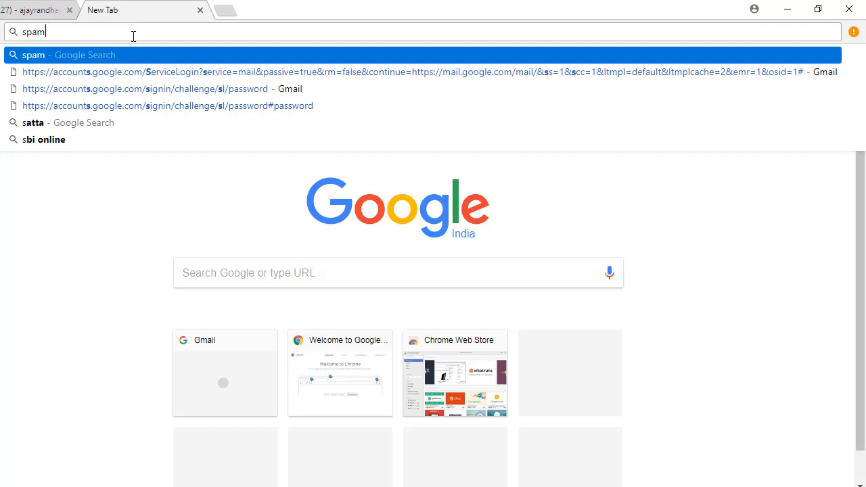
key("Return")
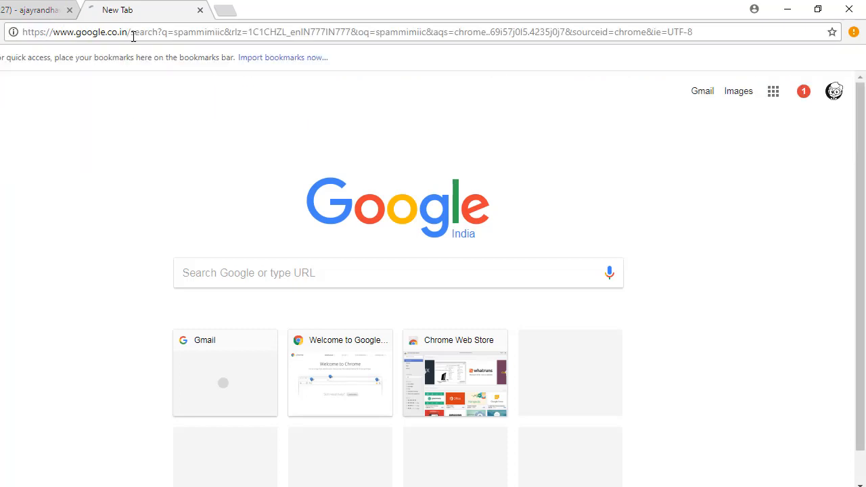
key("Return")
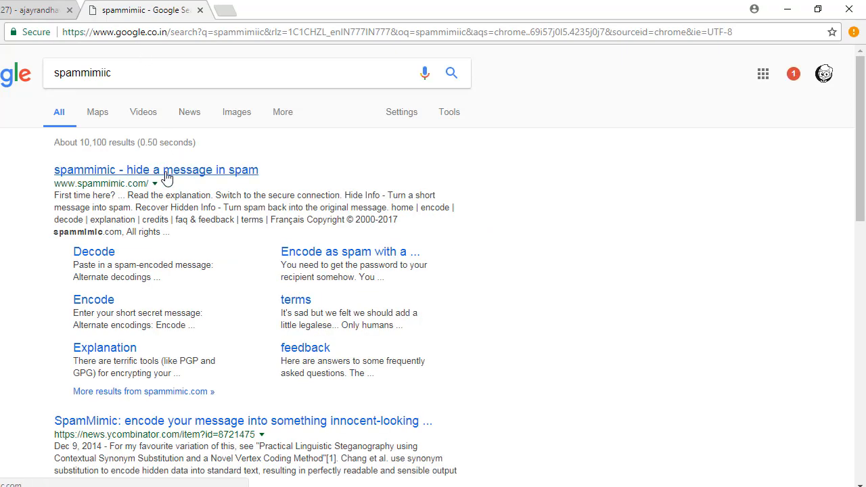
- Open the 'spammimic - hide a message in spam' result
left_click(156, 170)
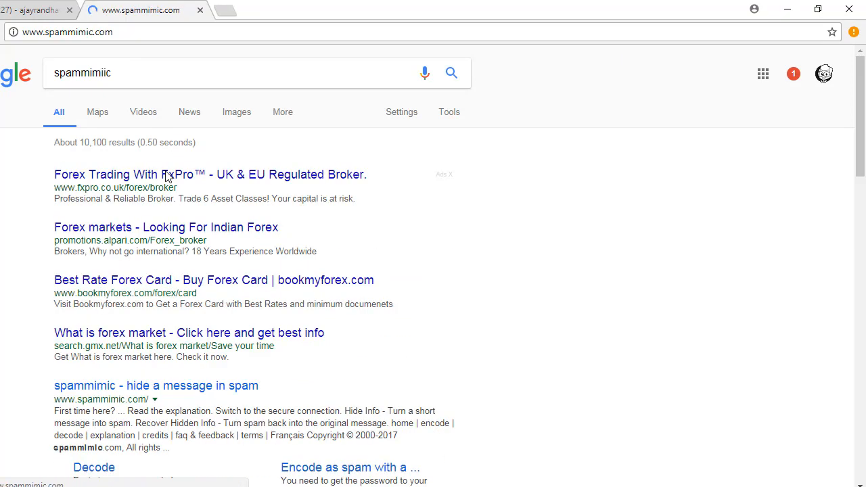
mouse_move(137, 142)
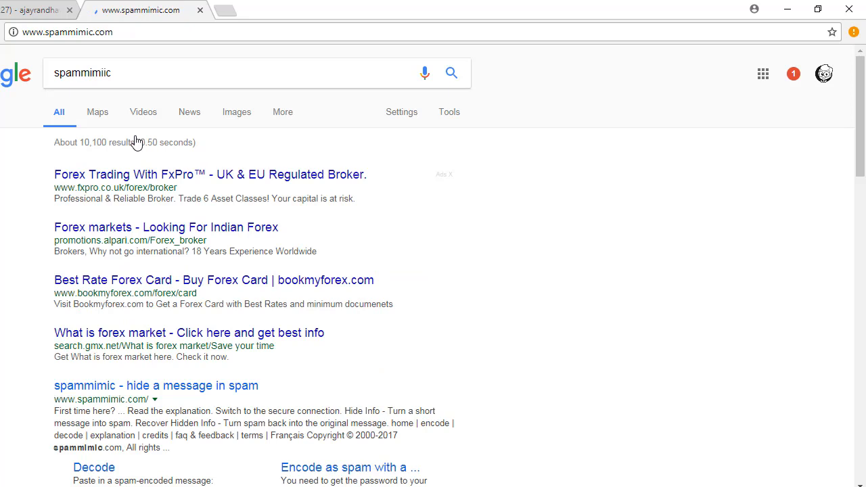
left_click(156, 385)
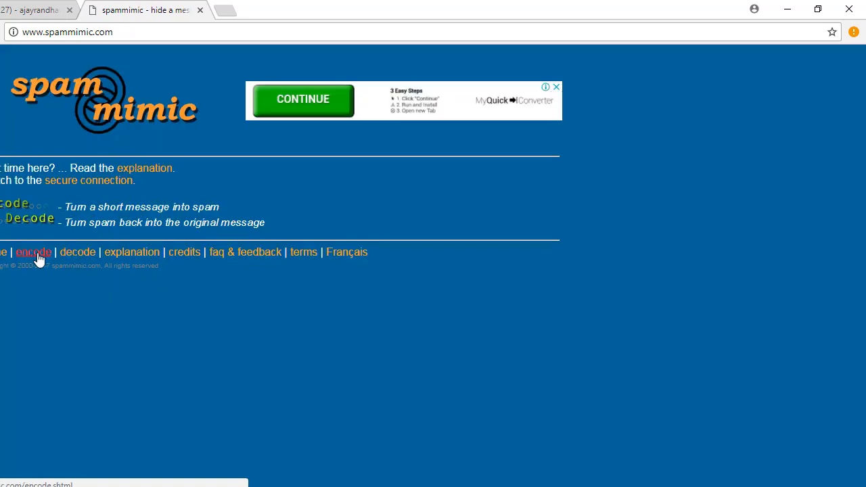
- Encode 'i'm free now at 5pm' as spam, then return to the encode page
left_click(34, 251)
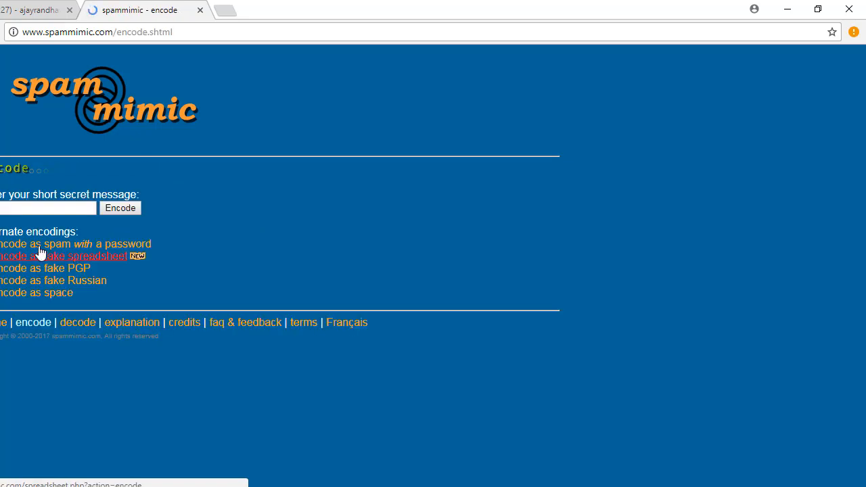
left_click(48, 208)
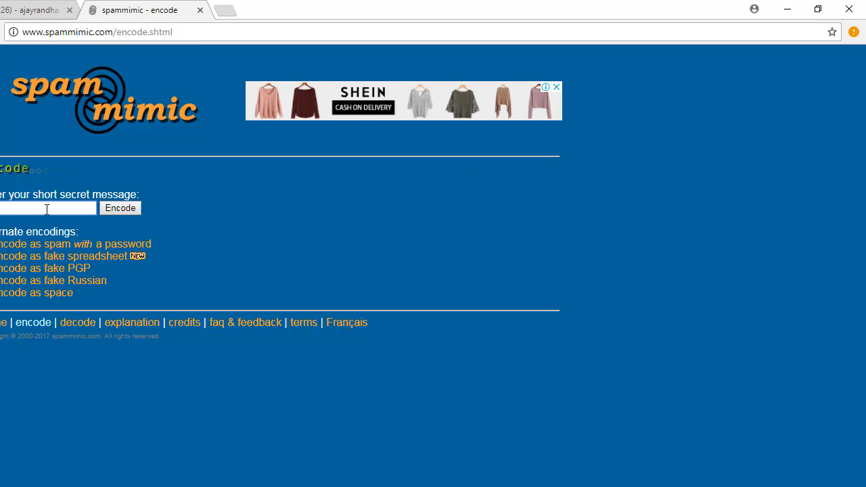
type("ee now a")
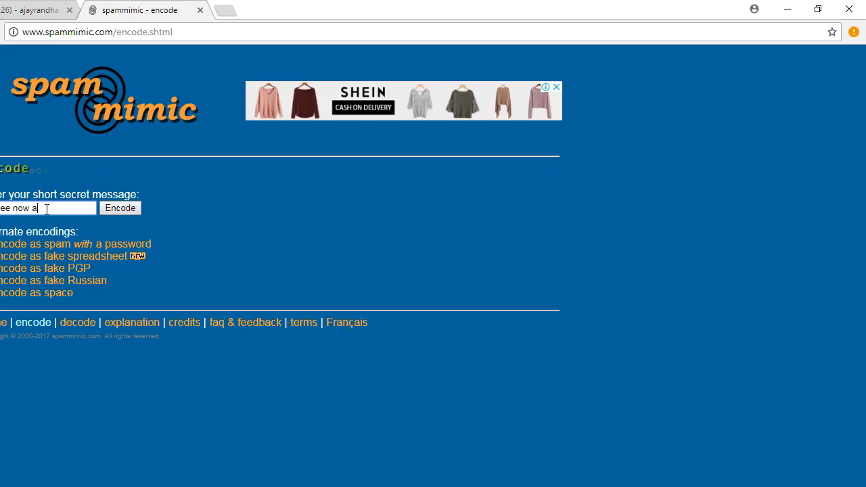
type("t 5pm")
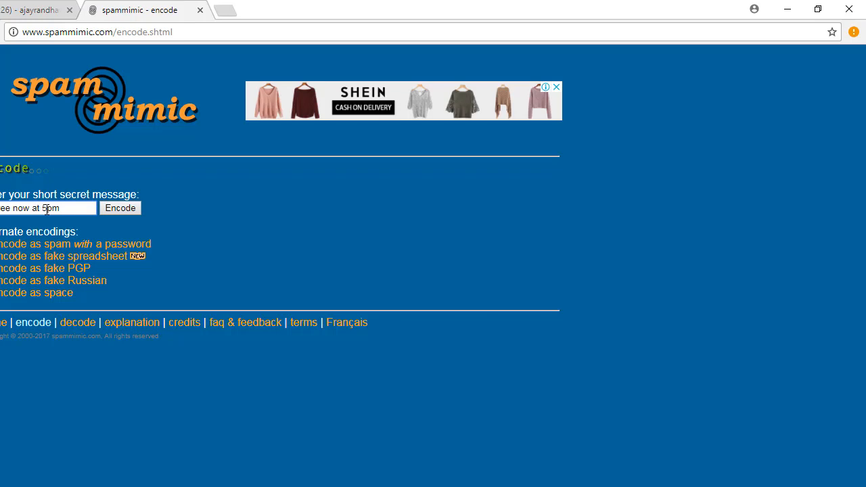
left_click(120, 208)
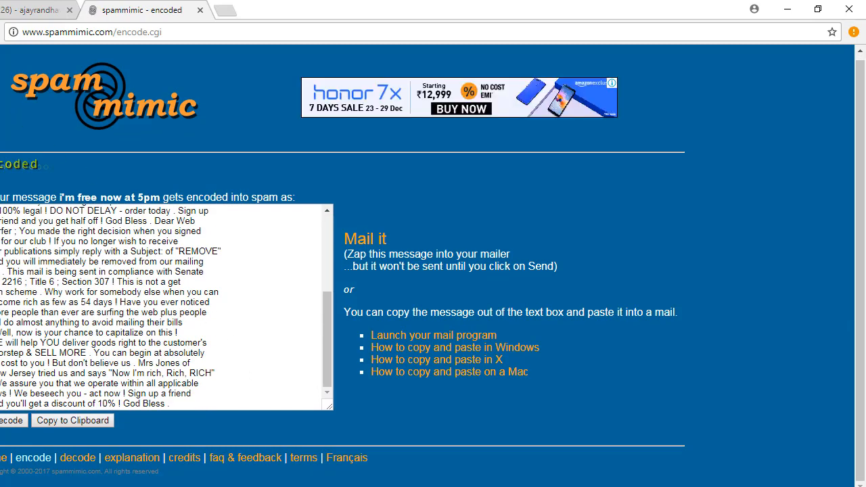
left_click(32, 457)
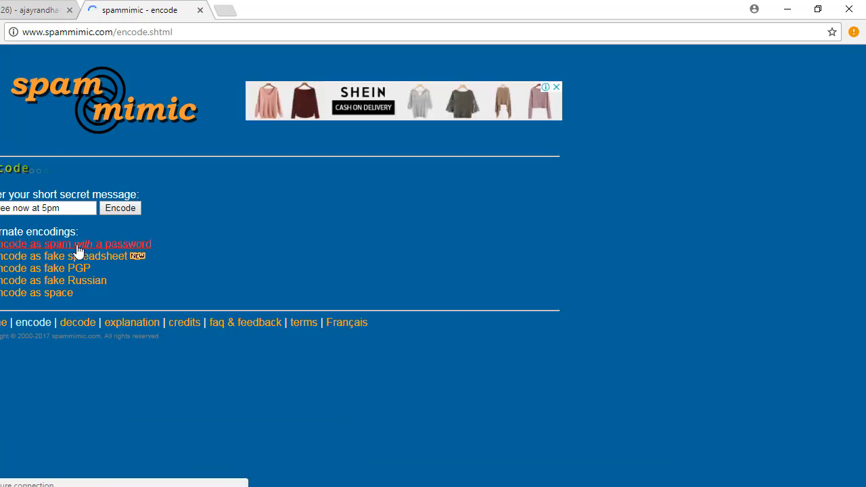
mouse_move(142, 256)
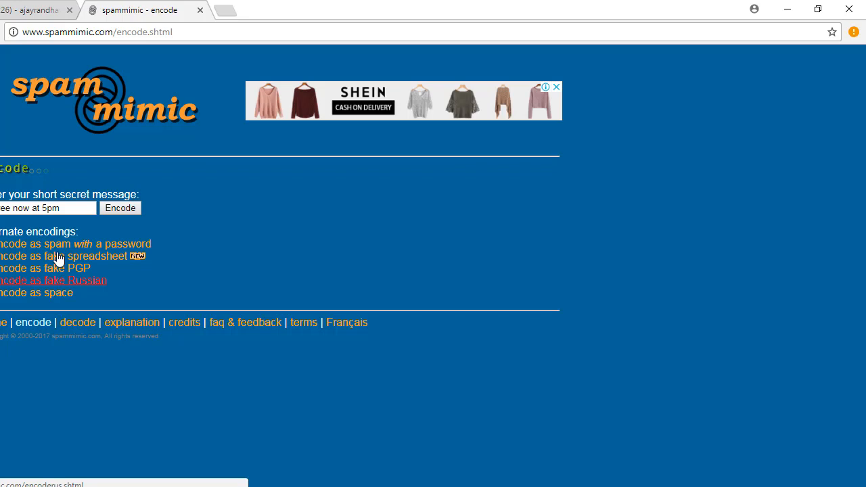
mouse_move(71, 302)
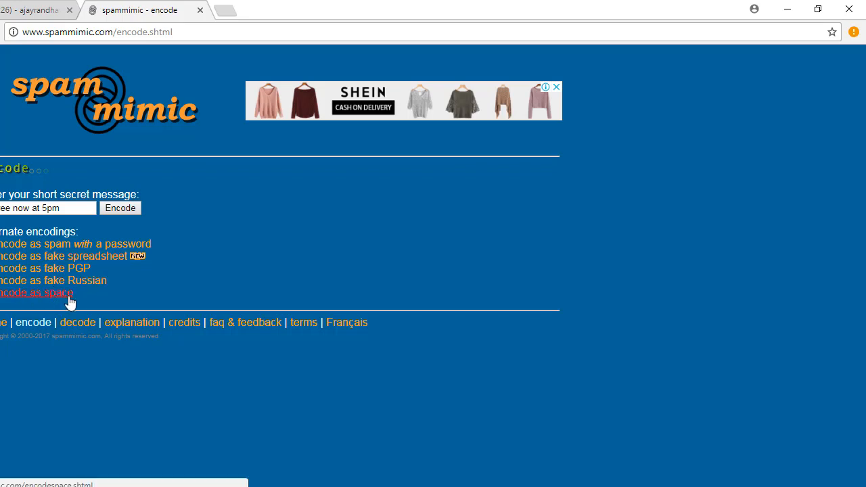
- Encode 'i'm free now at 5pm' as spam protected by a password
left_click(68, 244)
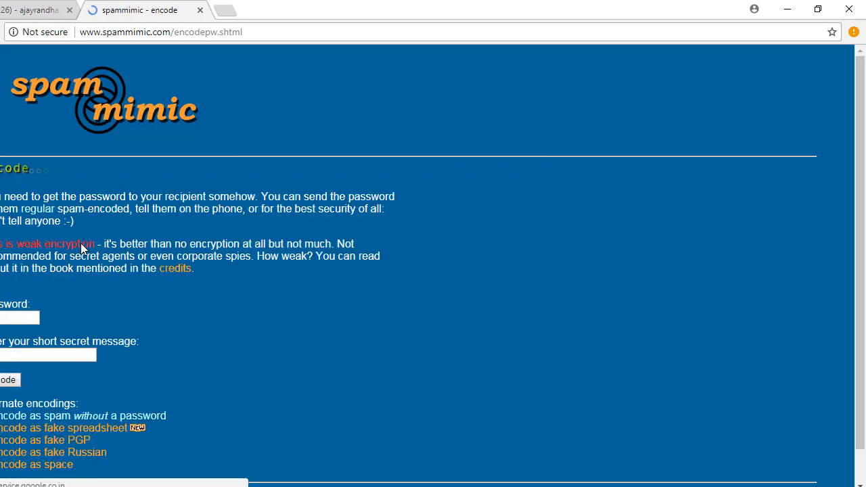
left_click(20, 317)
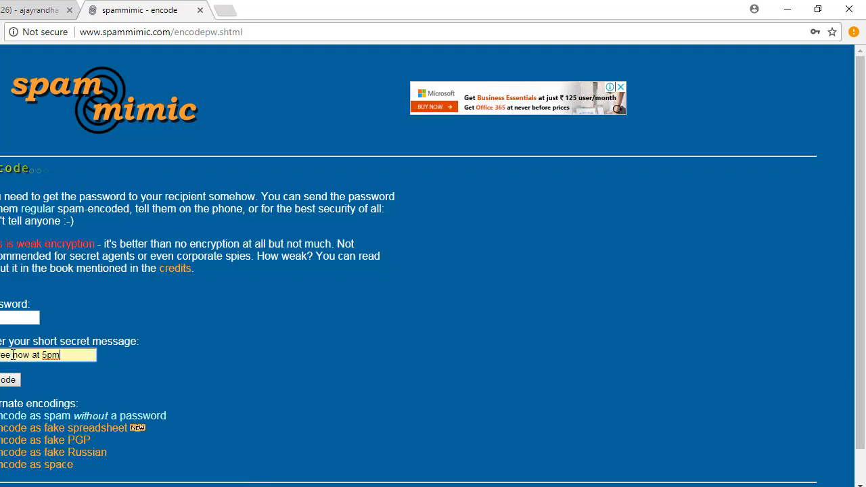
left_click(9, 379)
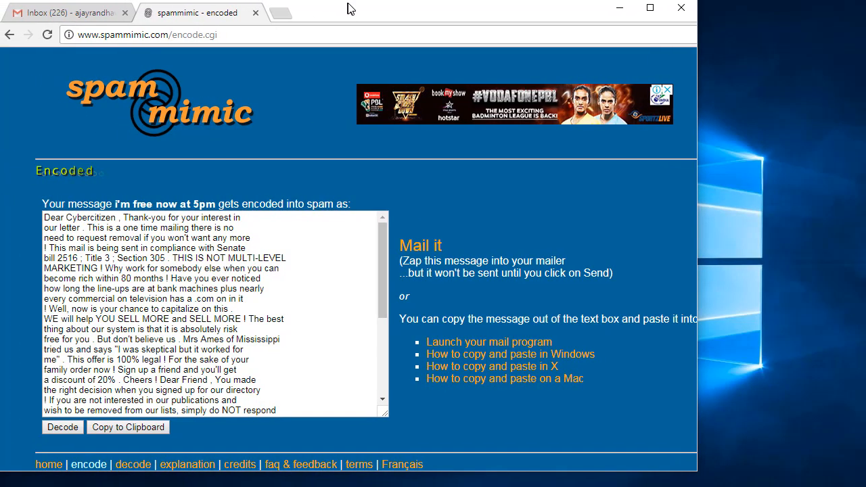
scroll("down", 3)
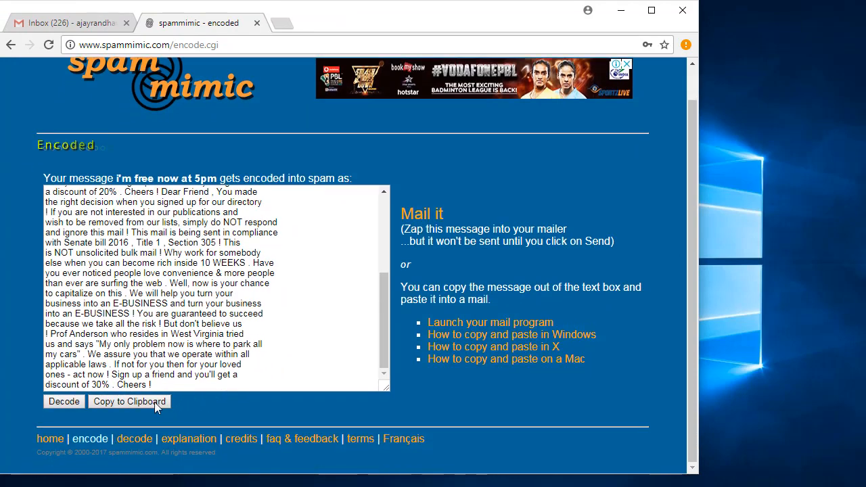
- Copy the encoded spam text and move over to Gmail
left_click(130, 401)
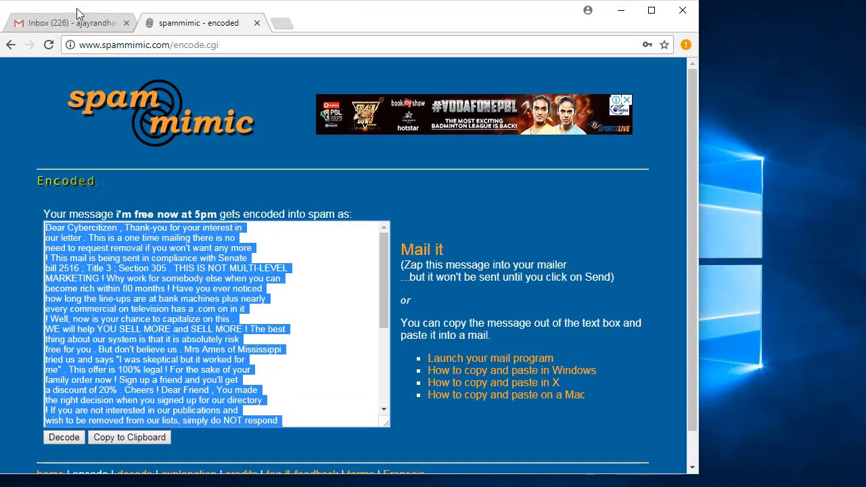
left_click(68, 23)
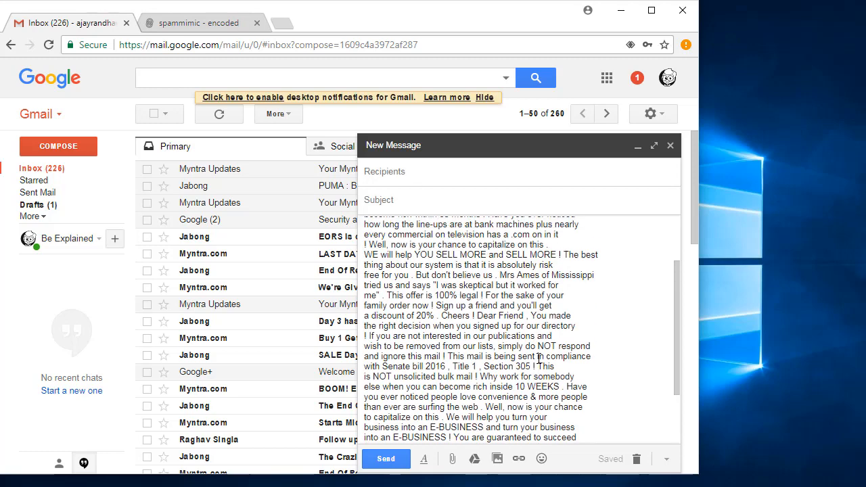
scroll("up", 3)
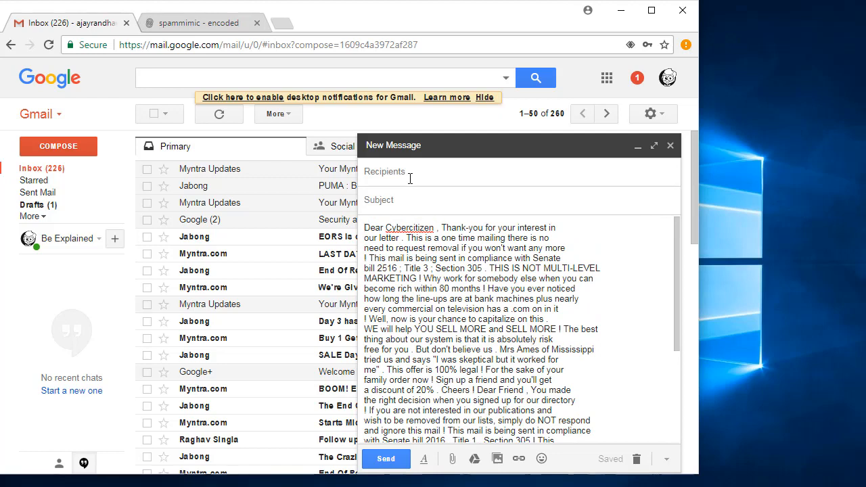
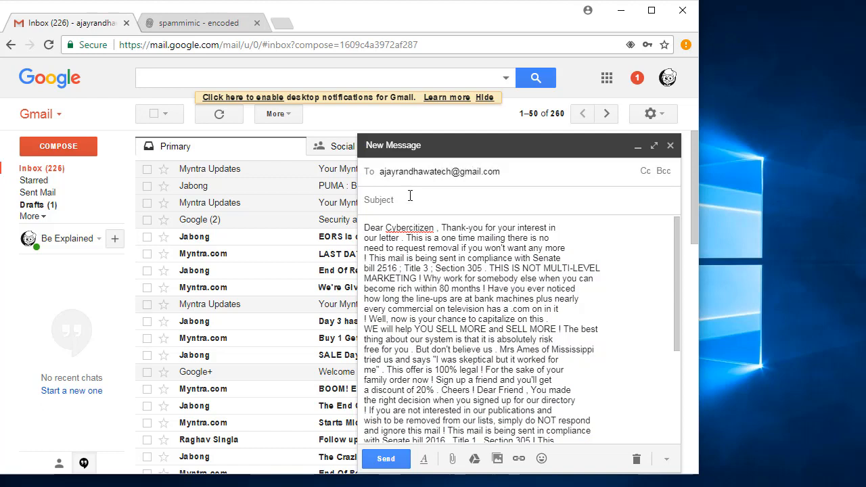
type("ms")
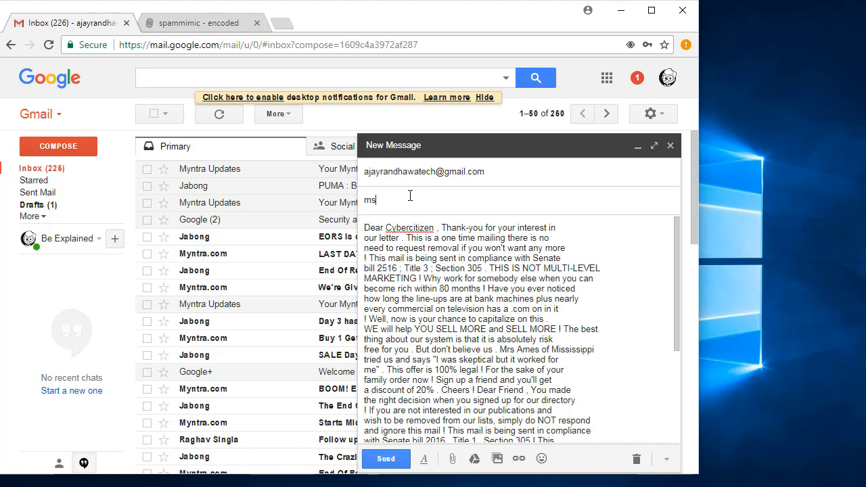
type("g")
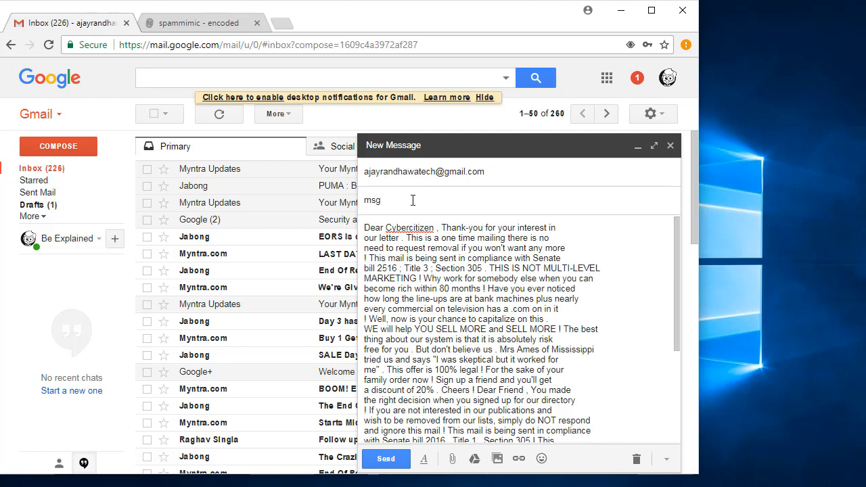
left_click(386, 459)
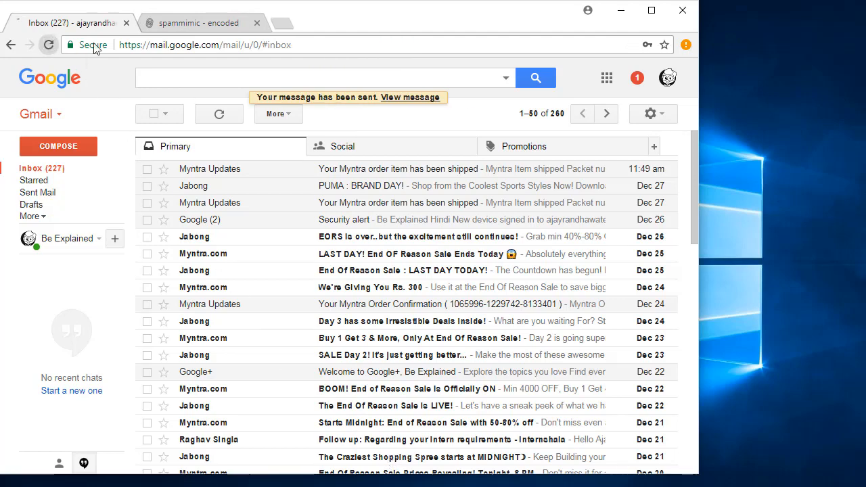
- Open the received 'msg' email and bring the spammimic page back
left_click(48, 45)
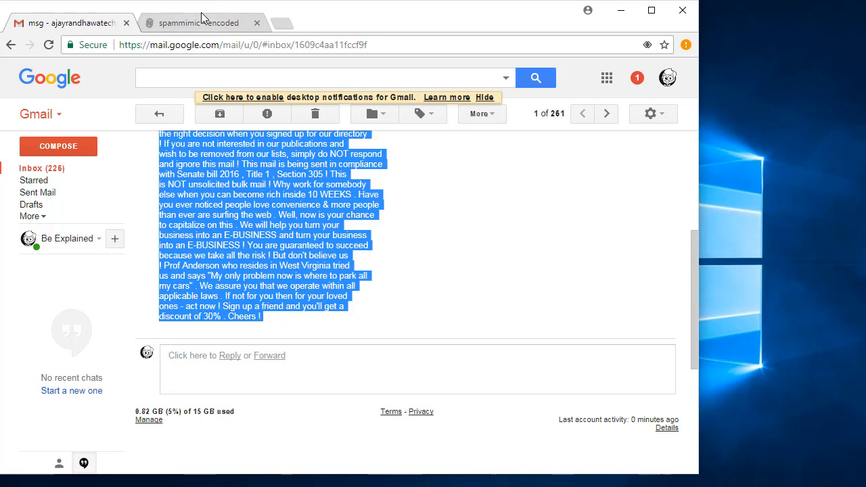
left_click(196, 22)
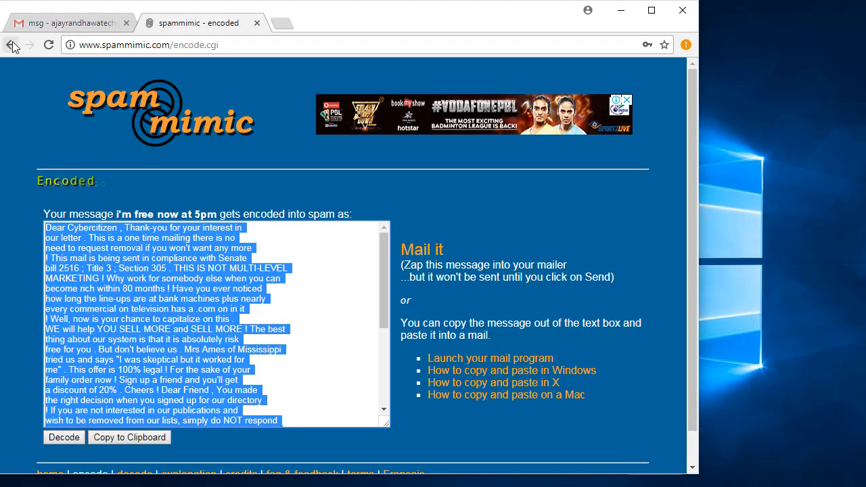
- Decode the pasted spam text with its password into 'i'm free now at 5pm'
left_click(11, 45)
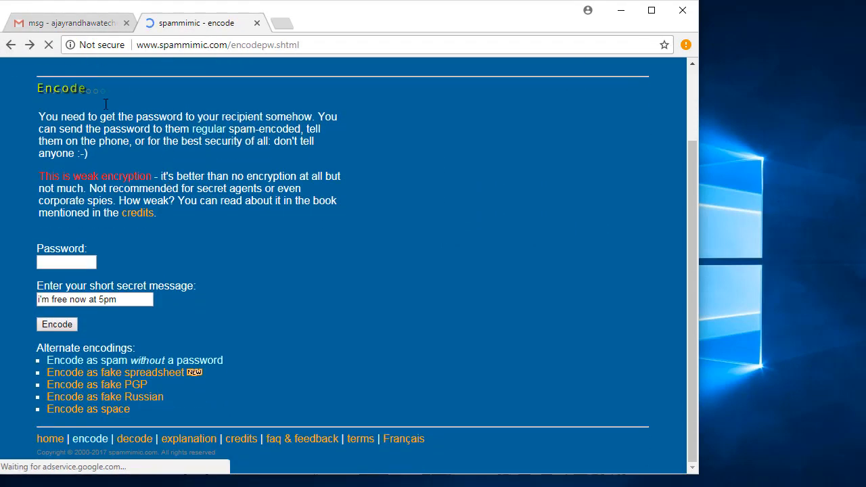
left_click(134, 360)
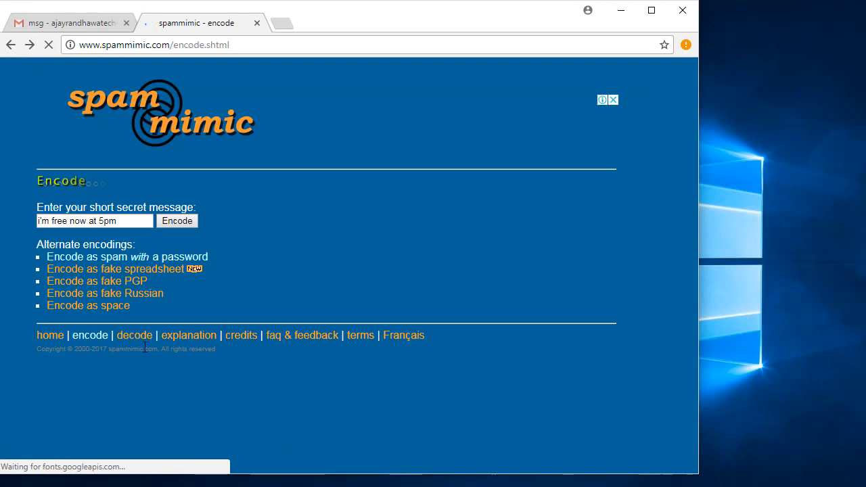
left_click(134, 335)
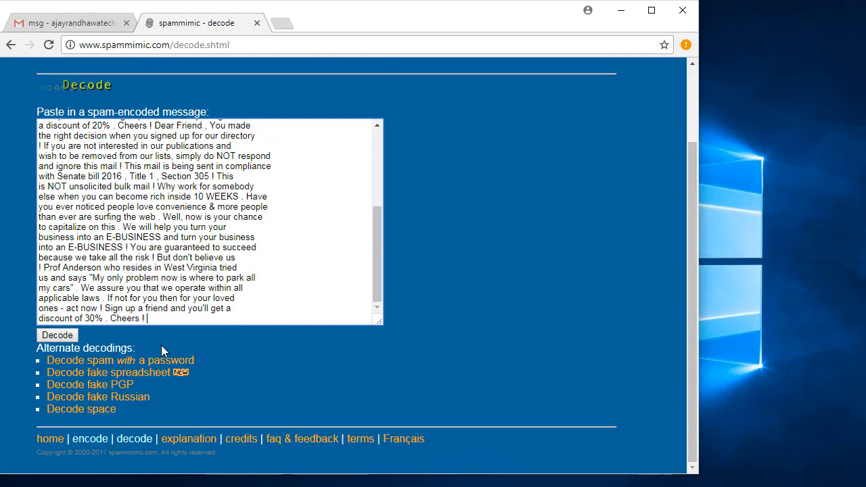
mouse_move(109, 372)
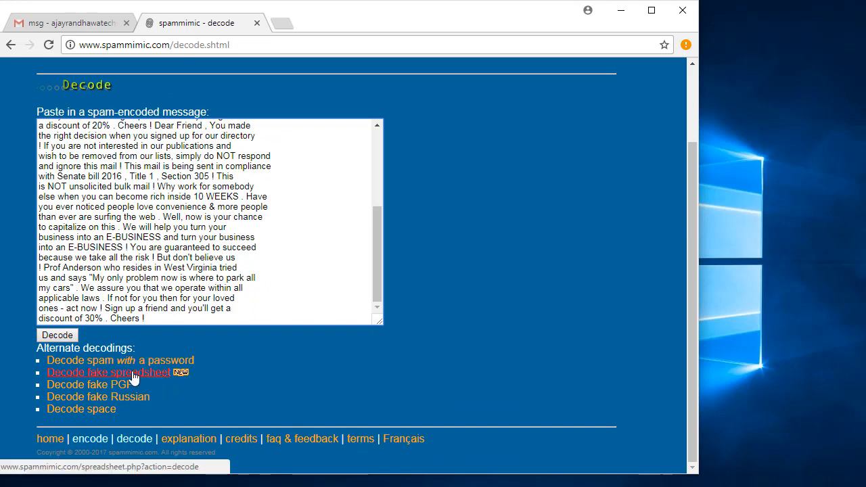
mouse_move(121, 360)
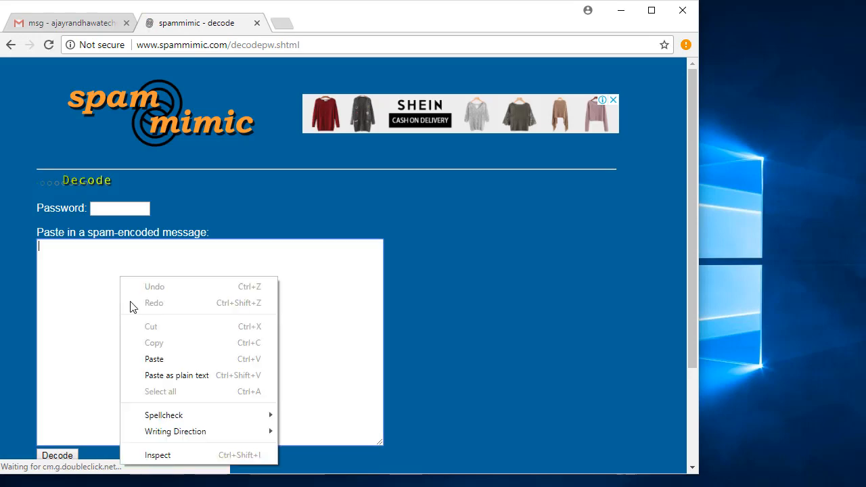
left_click(154, 359)
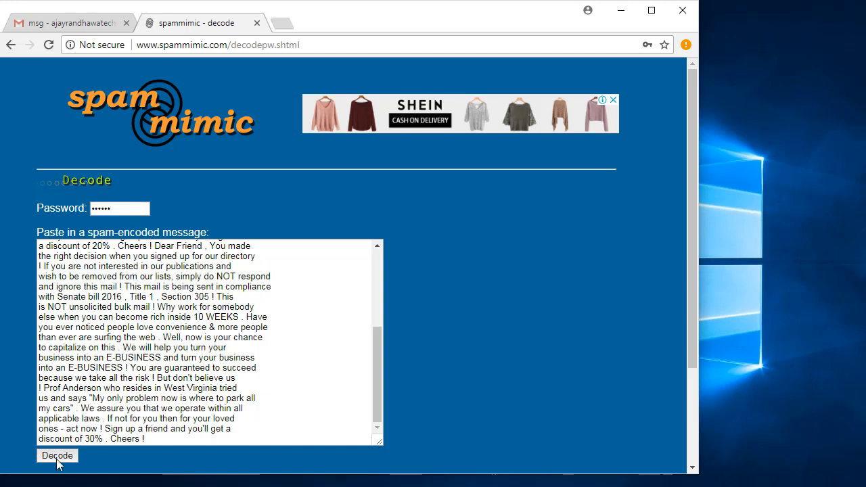
left_click(56, 455)
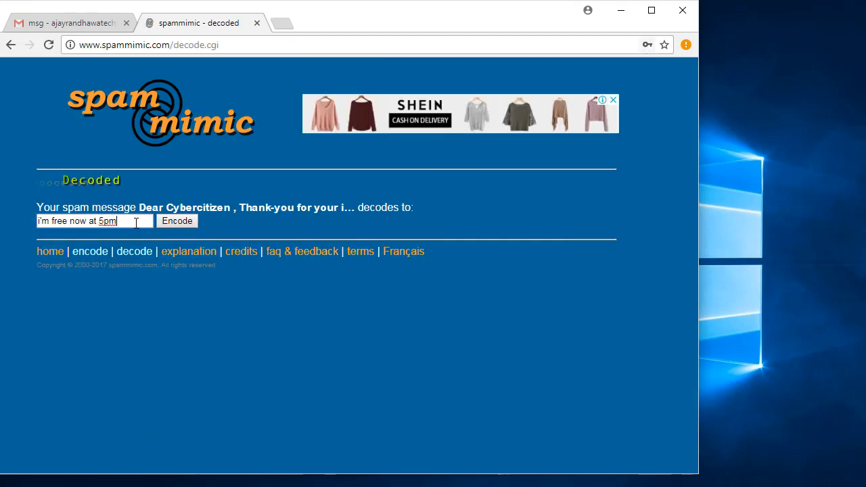
triple_click(94, 221)
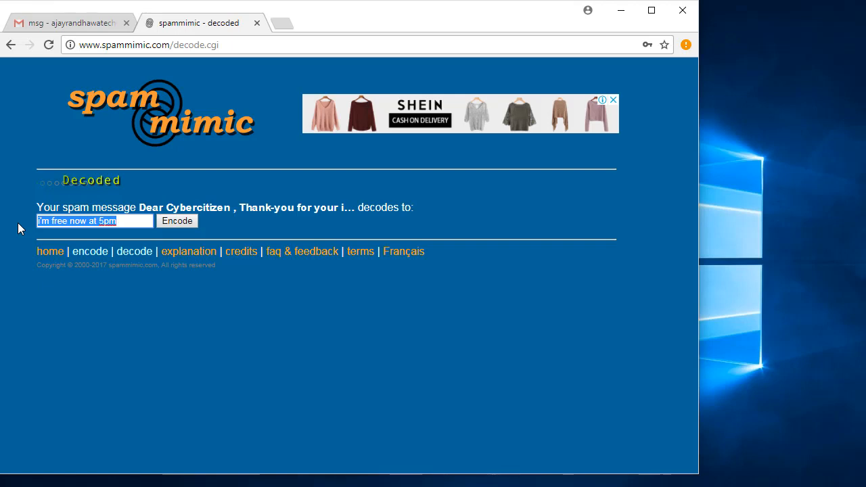
mouse_move(257, 22)
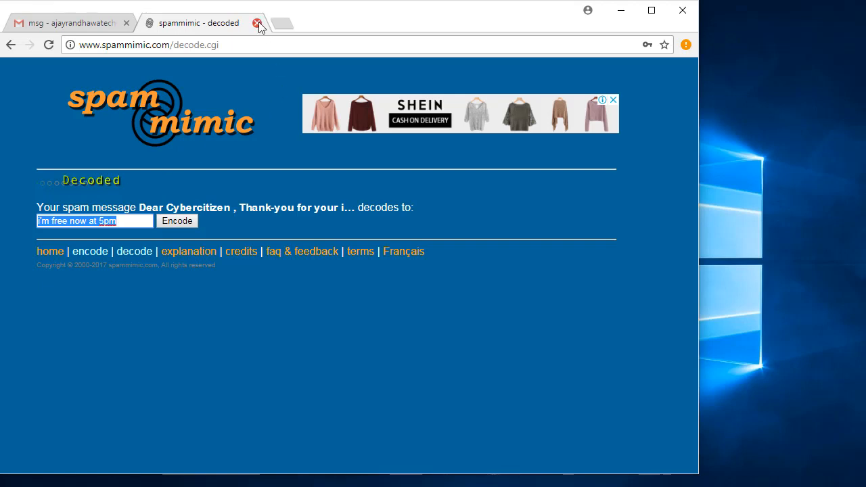
mouse_move(78, 25)
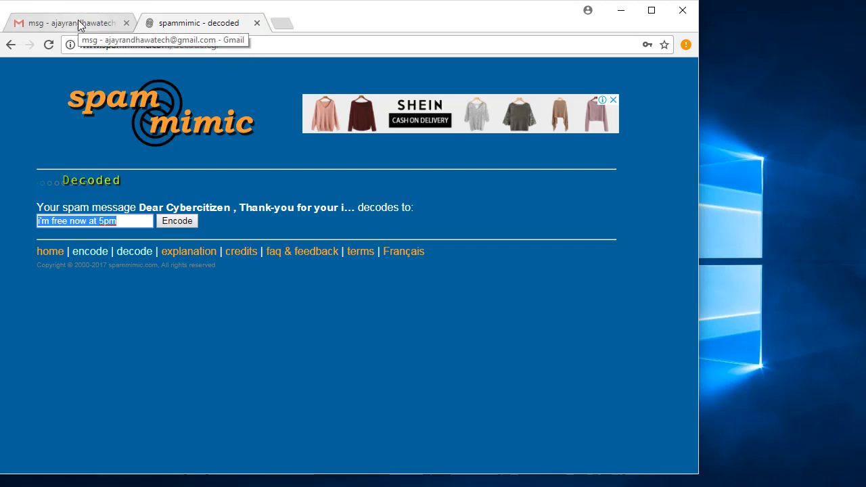
- Return to Gmail and scroll through the received 'msg' email
left_click(68, 22)
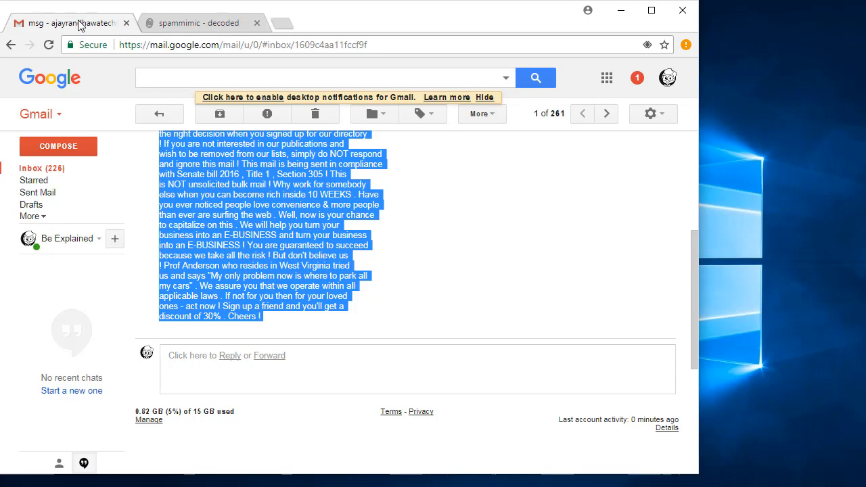
scroll("up", 3)
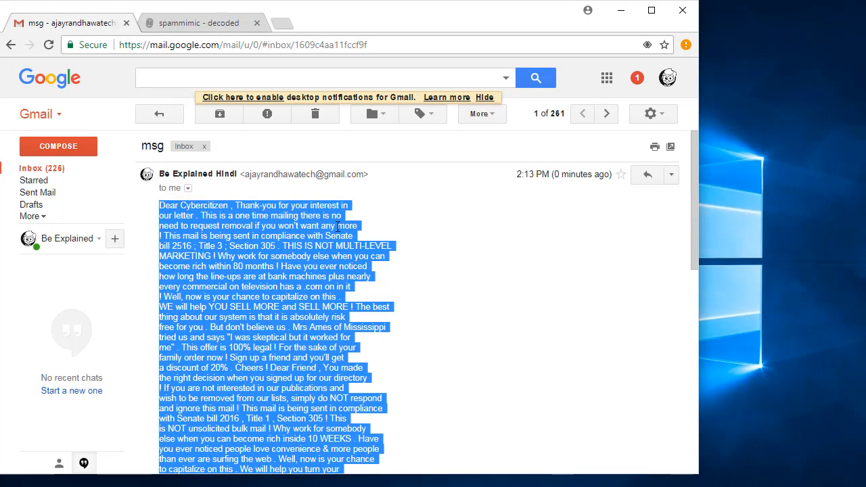
scroll("down", 3)
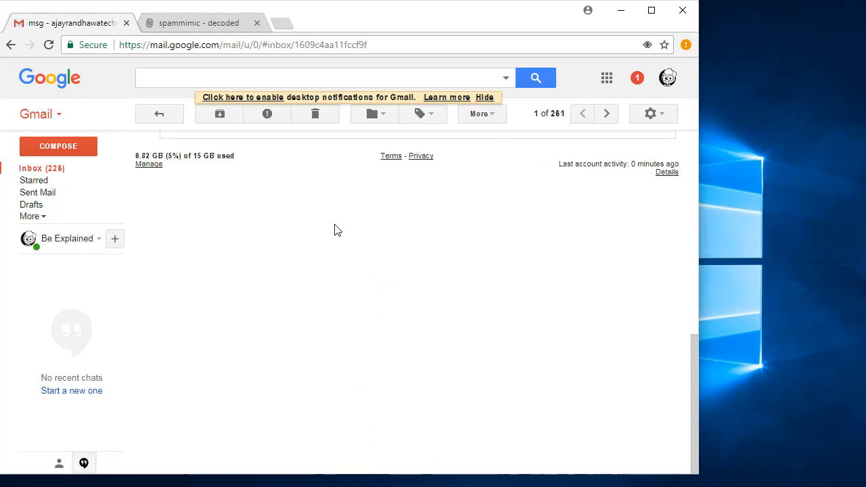